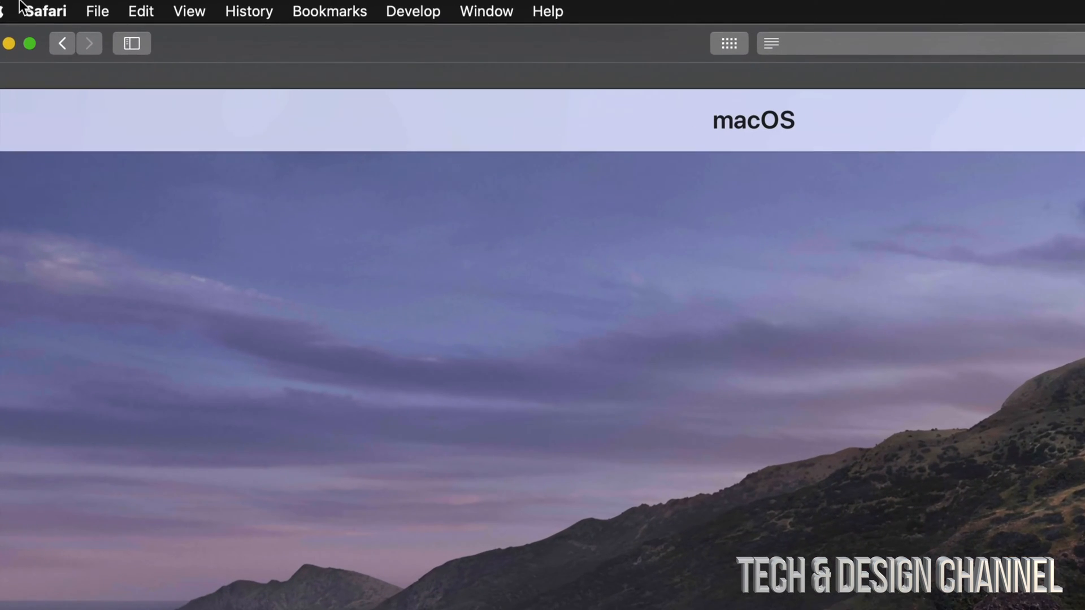
Open the App Store from the Apple menu, showing its four pending updates.
{"action": "left_click", "coordinate": [28, 12]}
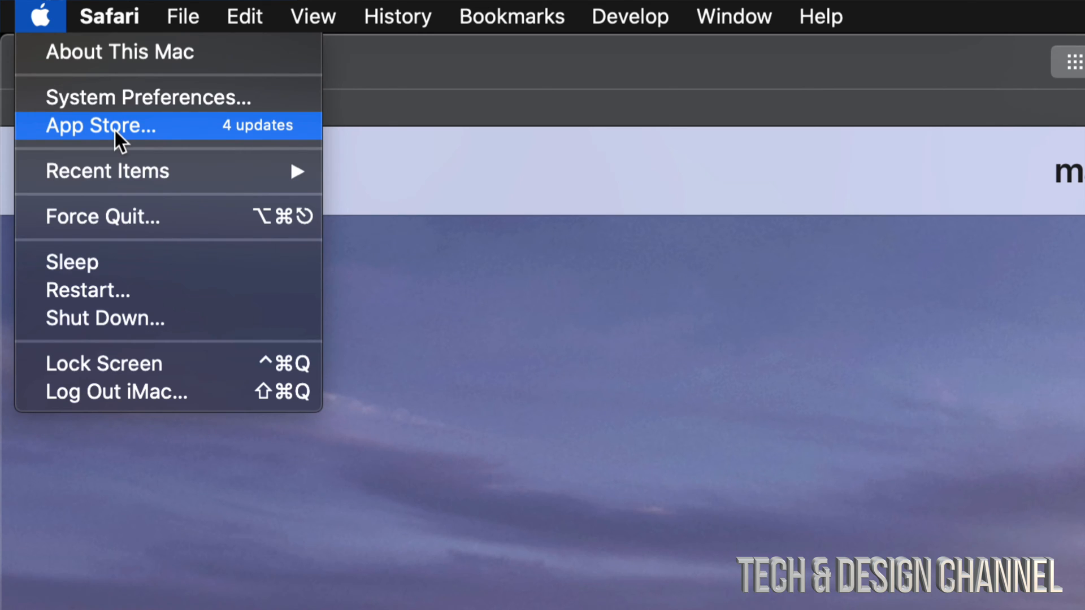
{"action": "mouse_move", "coordinate": [132, 139]}
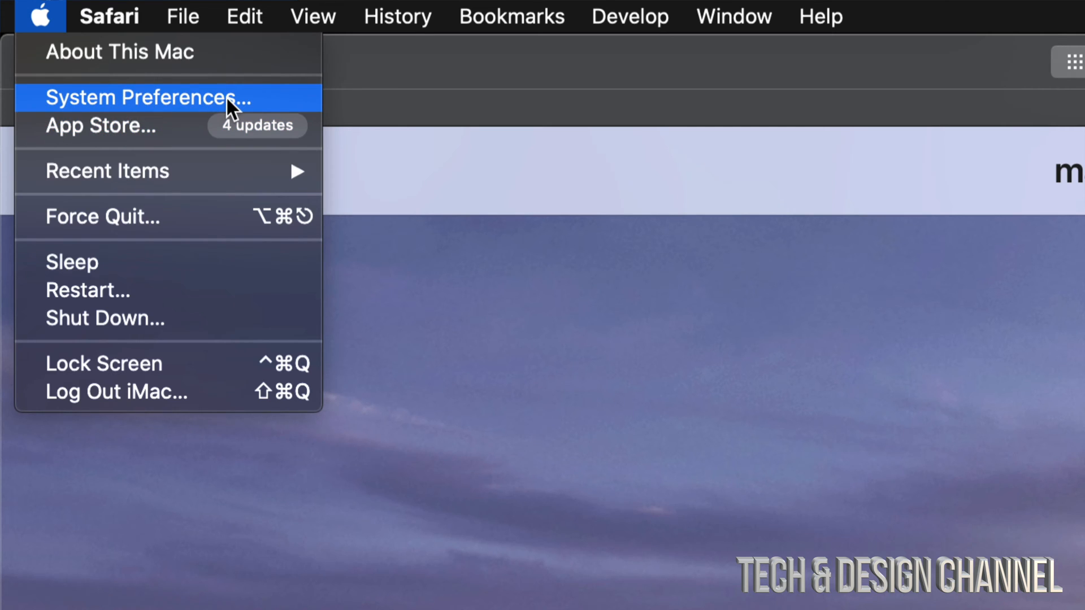
{"action": "mouse_move", "coordinate": [114, 126]}
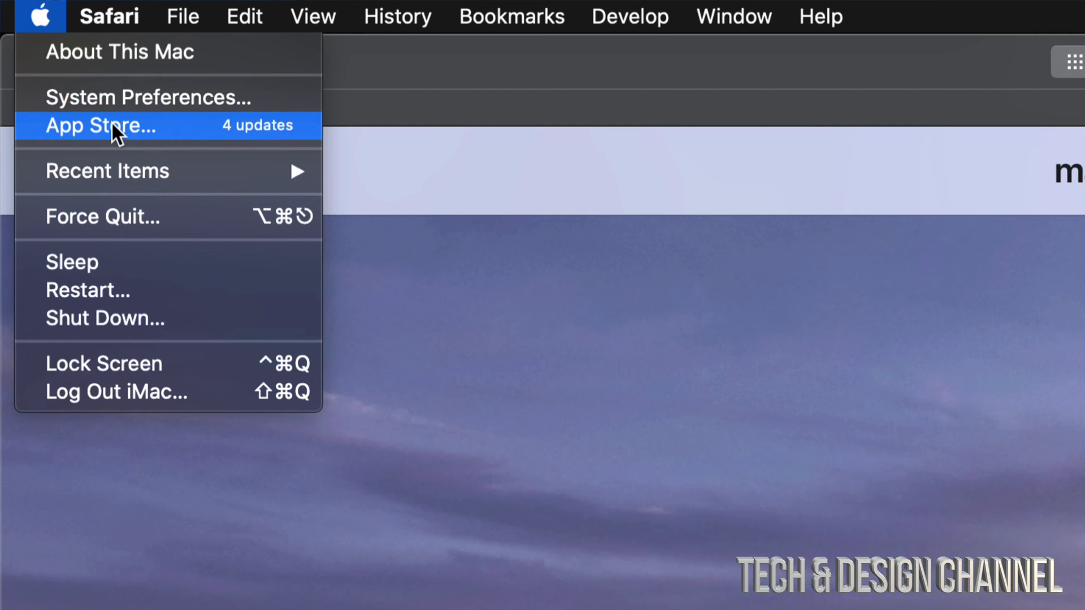
{"action": "left_click", "coordinate": [101, 126]}
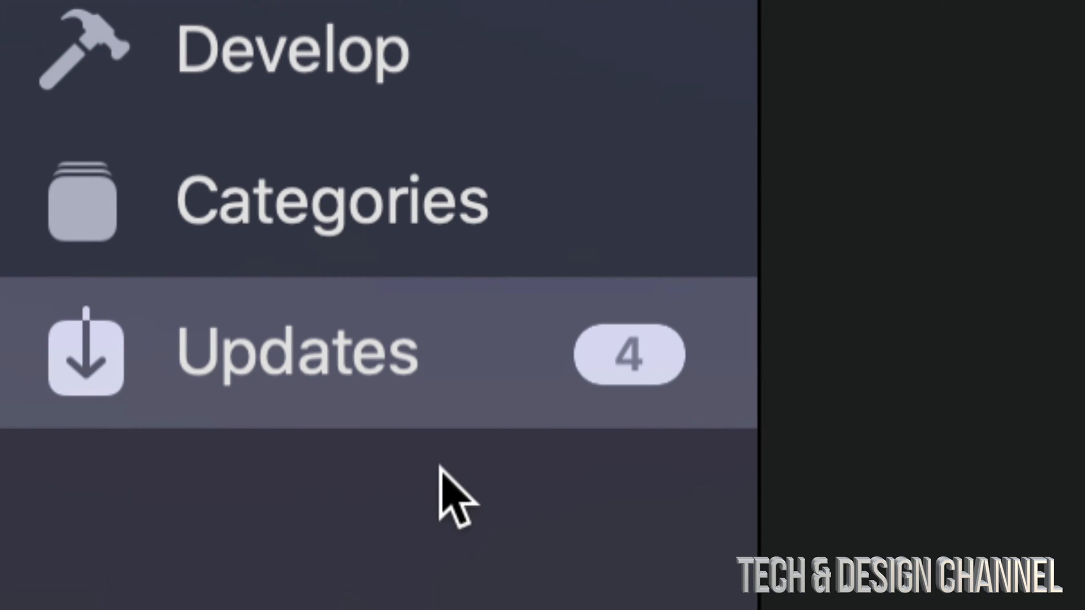
Show the Updates list and expand Final Cut Pro's full release notes.
{"action": "left_click", "coordinate": [296, 352]}
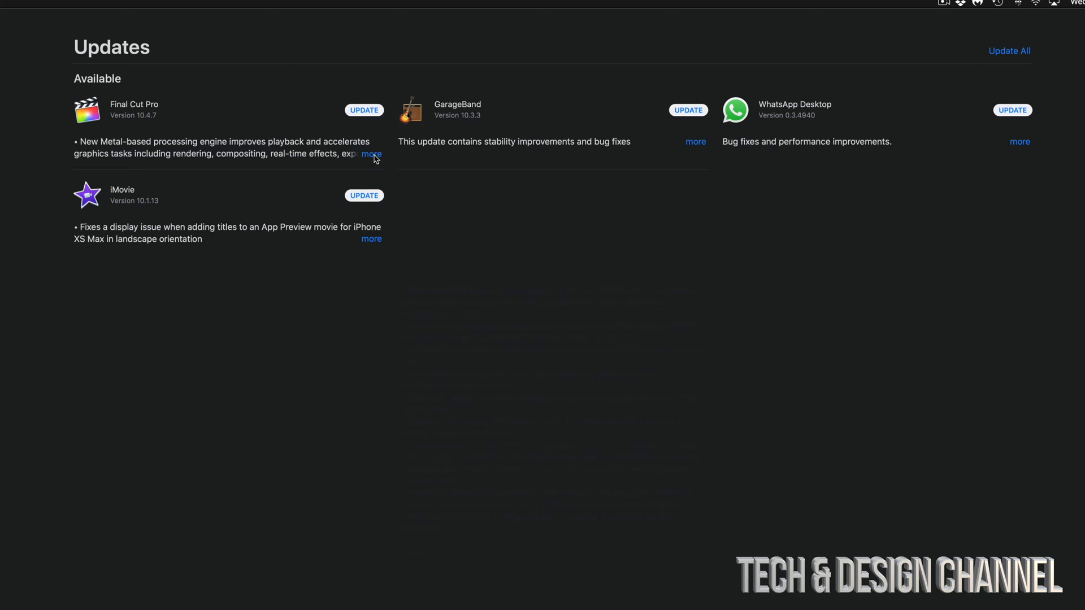
{"action": "left_click", "coordinate": [372, 154]}
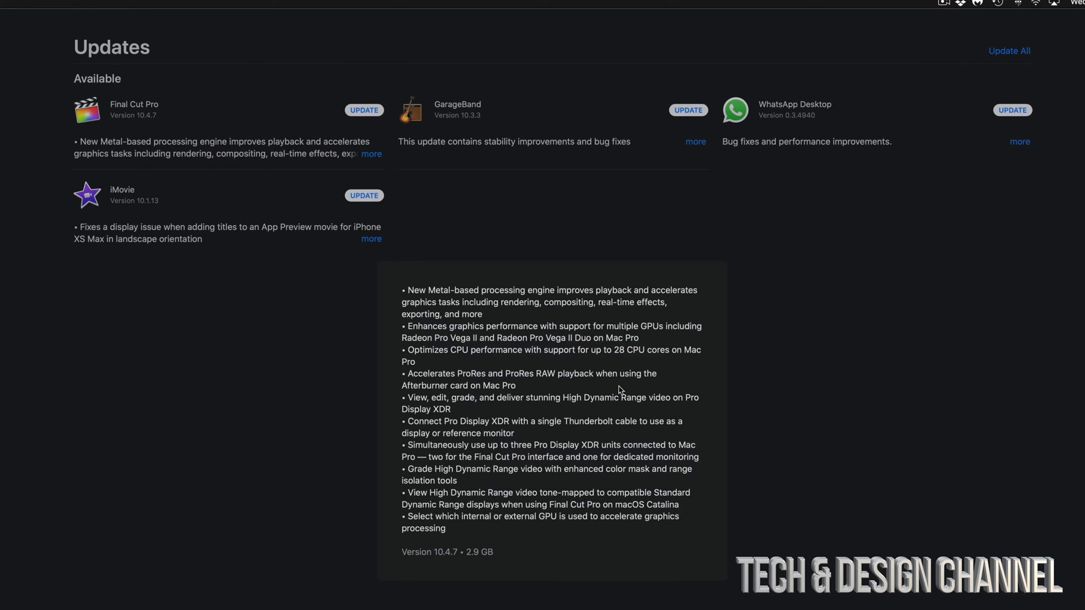
{"action": "mouse_move", "coordinate": [587, 497]}
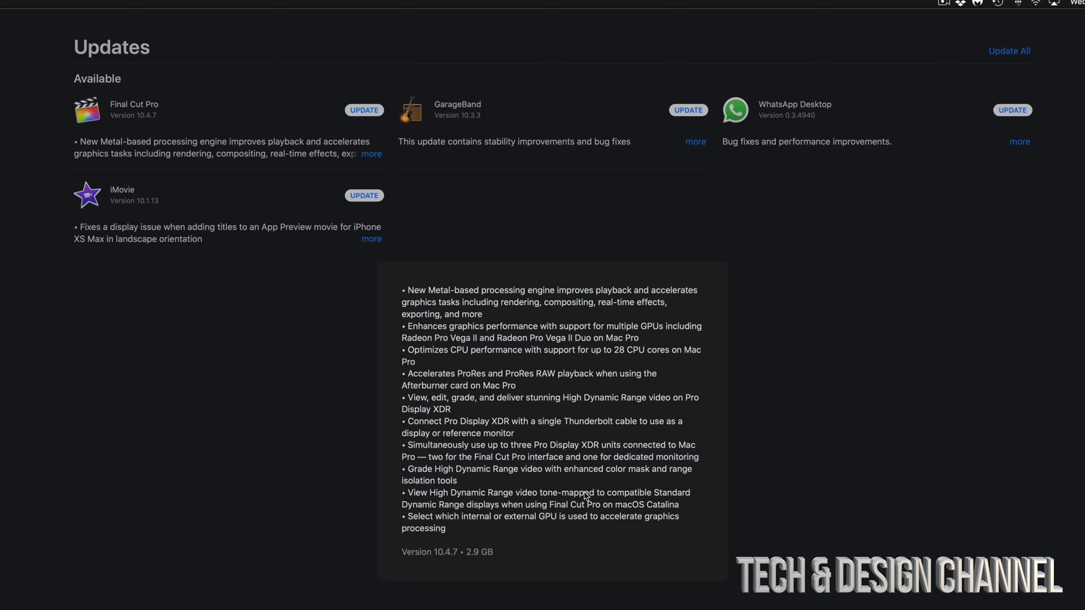
{"action": "mouse_move", "coordinate": [626, 504]}
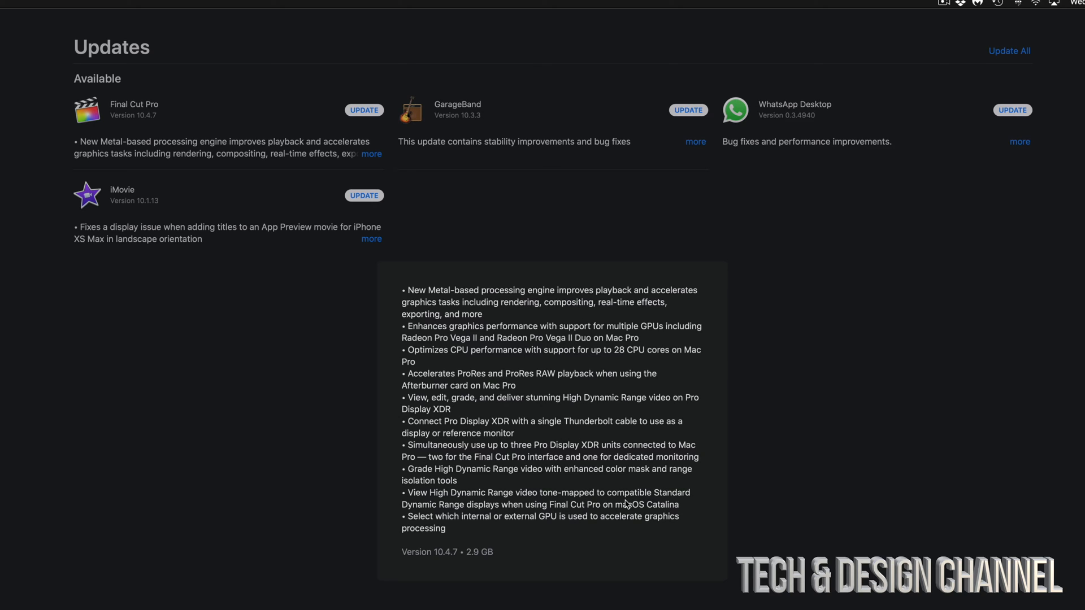
{"action": "mouse_move", "coordinate": [801, 481]}
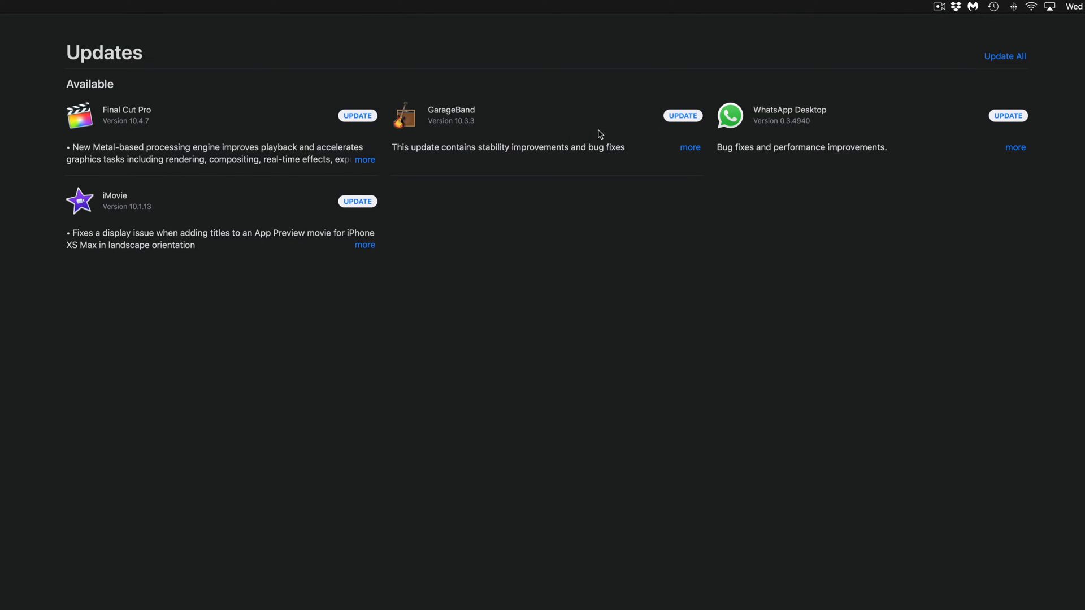
{"action": "mouse_move", "coordinate": [195, 206]}
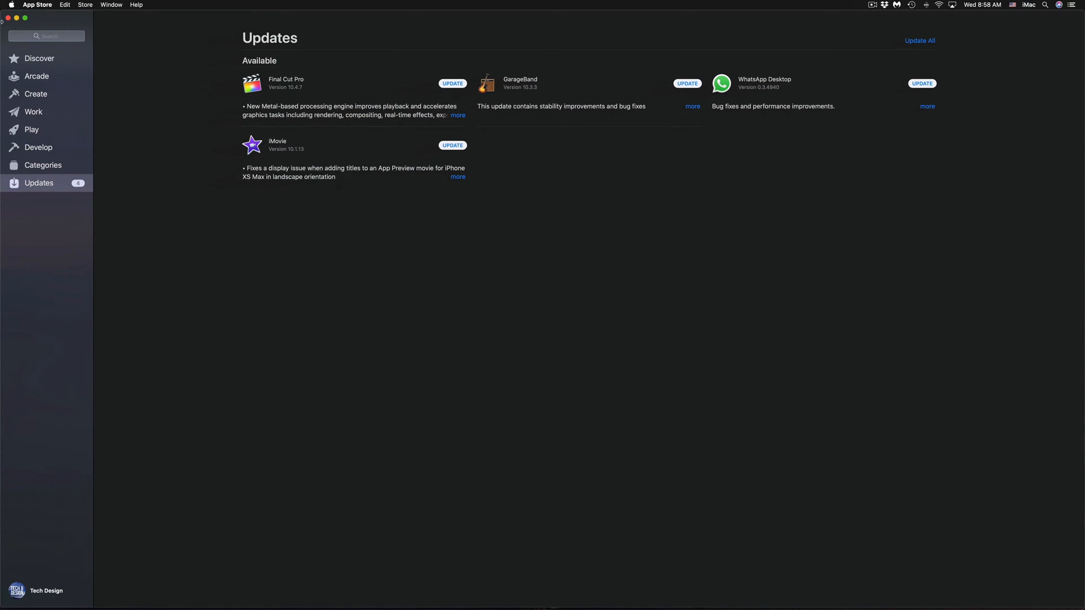
Search the store for 'final cut pro' and start iMovie's update from the results.
{"action": "type", "text": "final cut pro"}
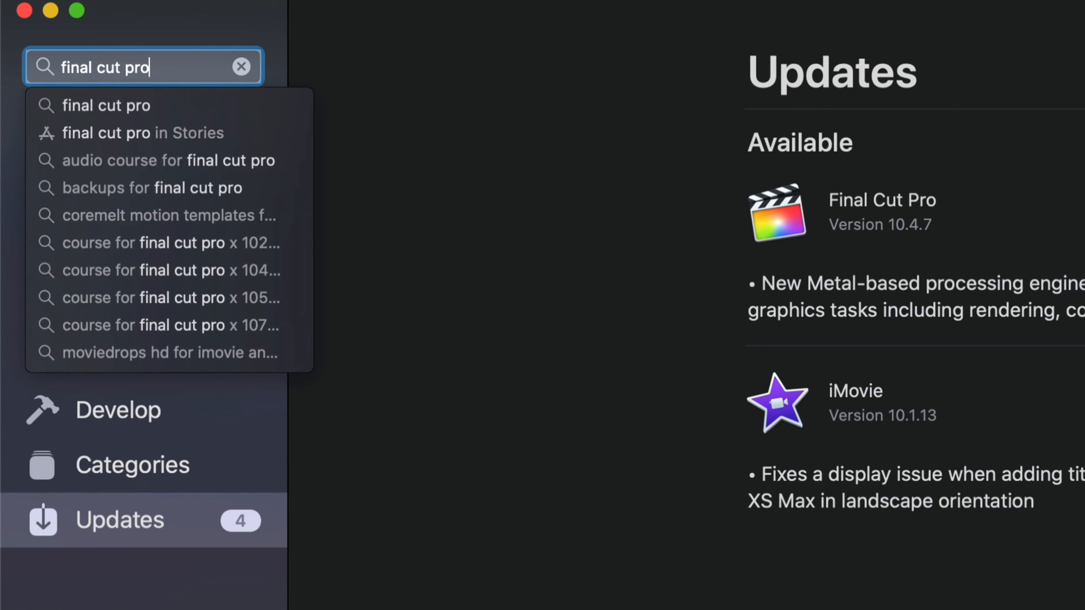
{"action": "key", "text": "Return"}
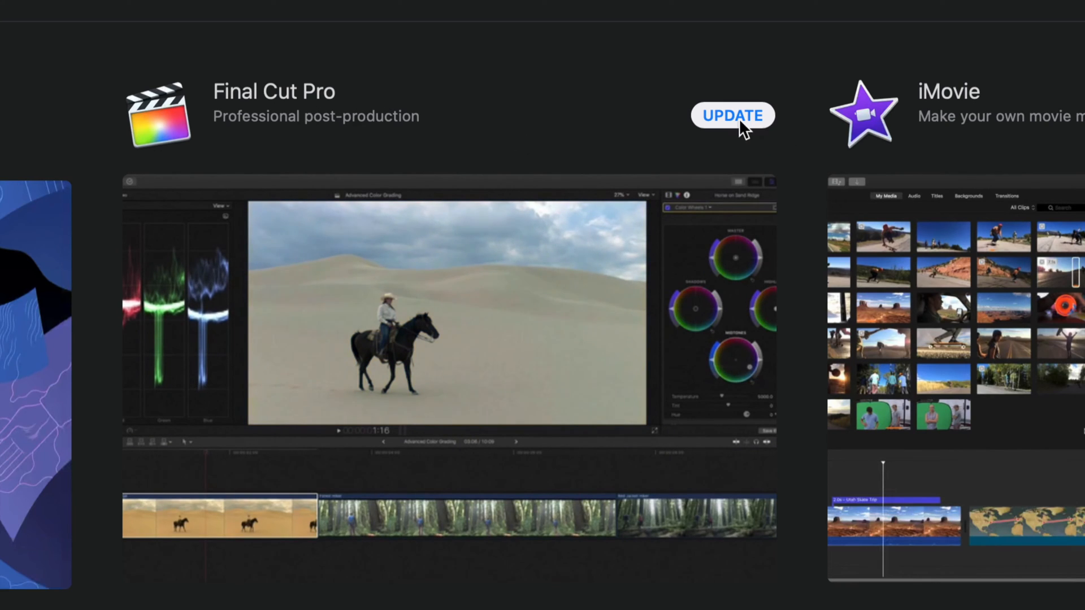
{"action": "mouse_move", "coordinate": [775, 117]}
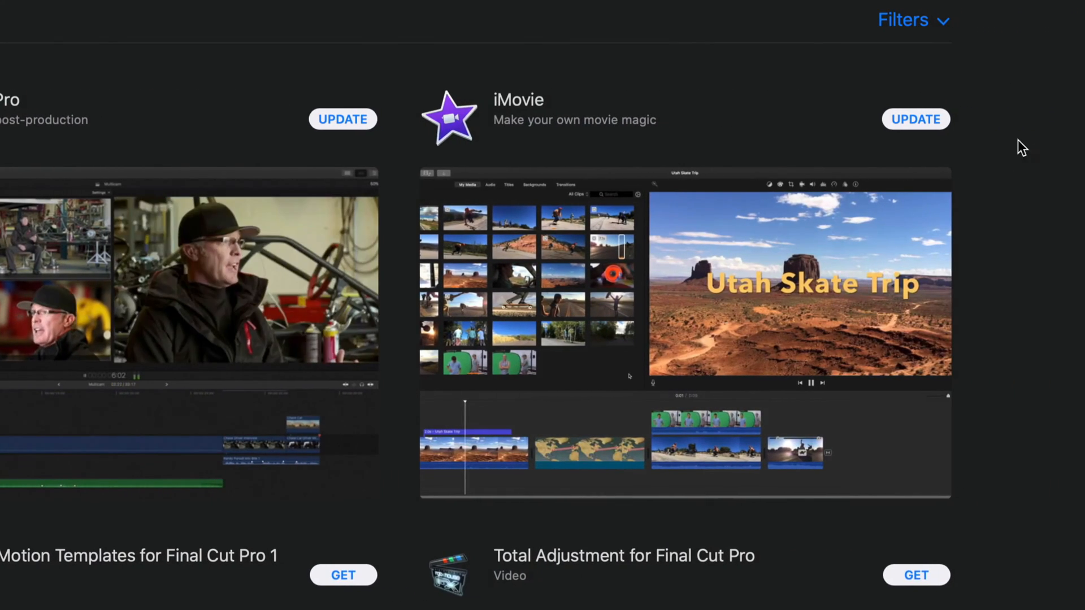
{"action": "left_click", "coordinate": [915, 119]}
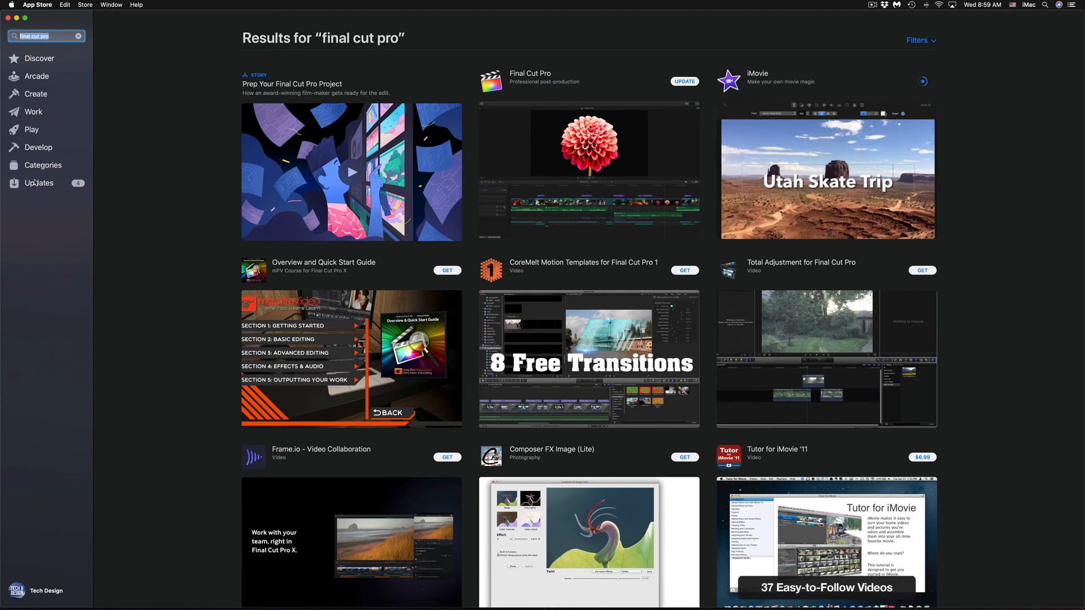
Return to Updates and start GarageBand's update, leaving Final Cut Pro pending.
{"action": "left_click", "coordinate": [39, 182]}
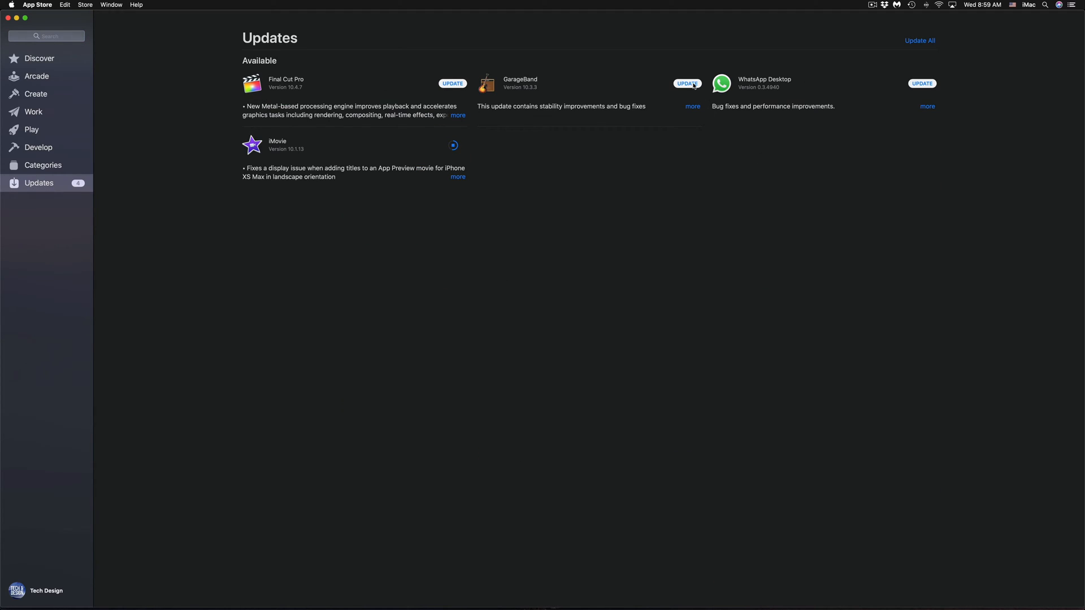
{"action": "left_click", "coordinate": [687, 83]}
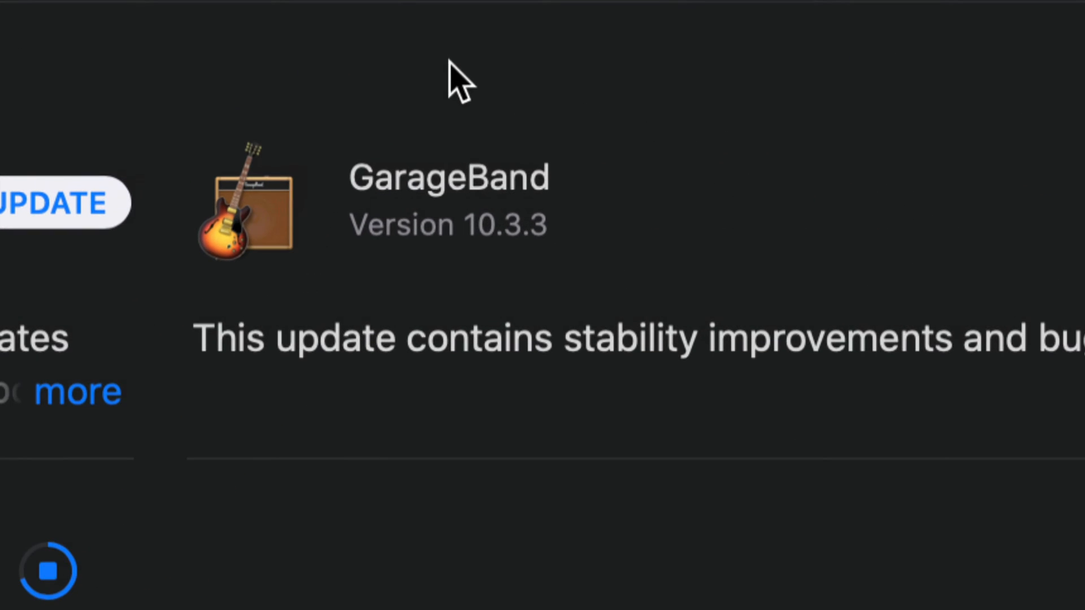
{"action": "mouse_move", "coordinate": [614, 283]}
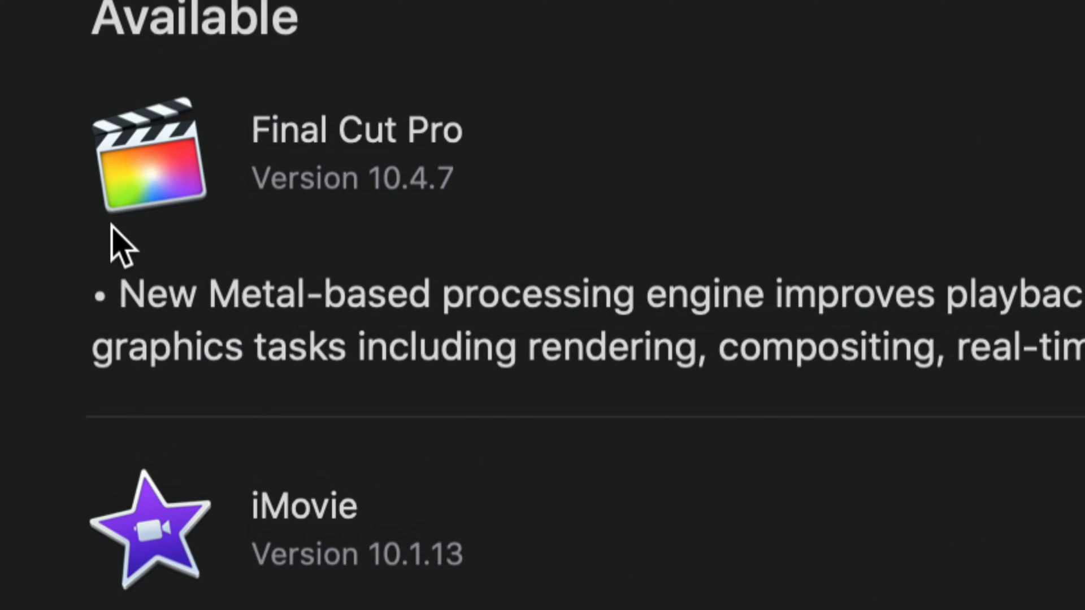
{"action": "scroll", "scroll_direction": "down", "scroll_amount": 3}
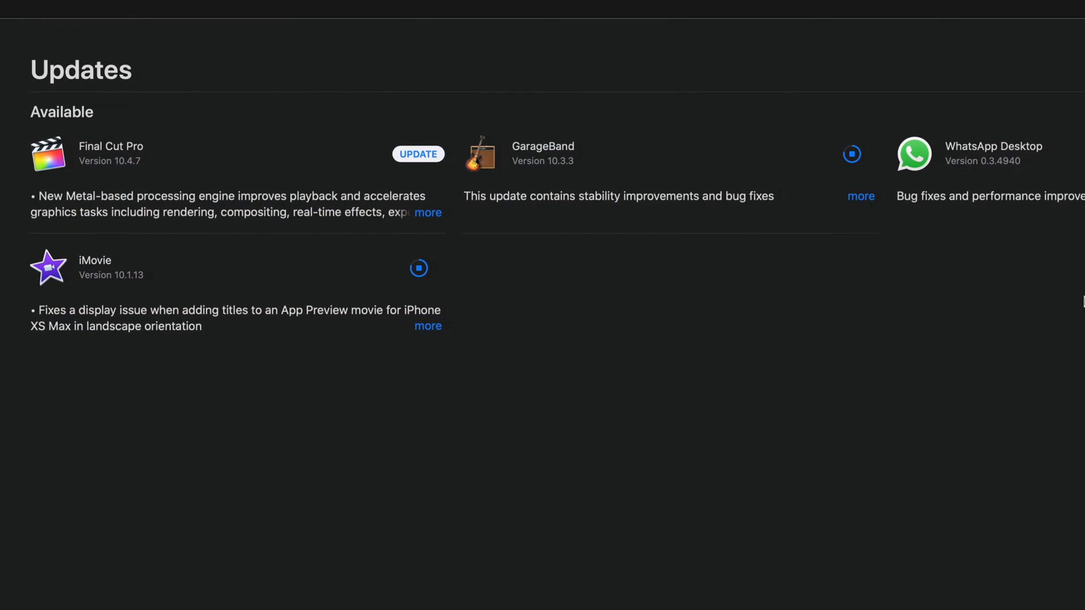
{"action": "scroll", "scroll_direction": "right", "scroll_amount": 3}
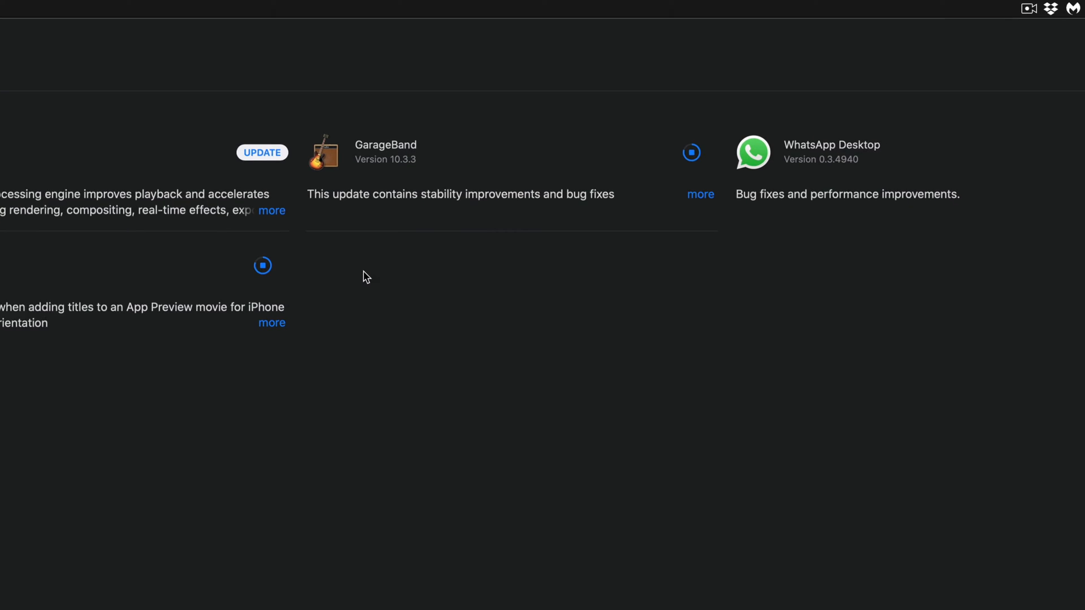
{"action": "scroll", "scroll_direction": "up", "scroll_amount": 3}
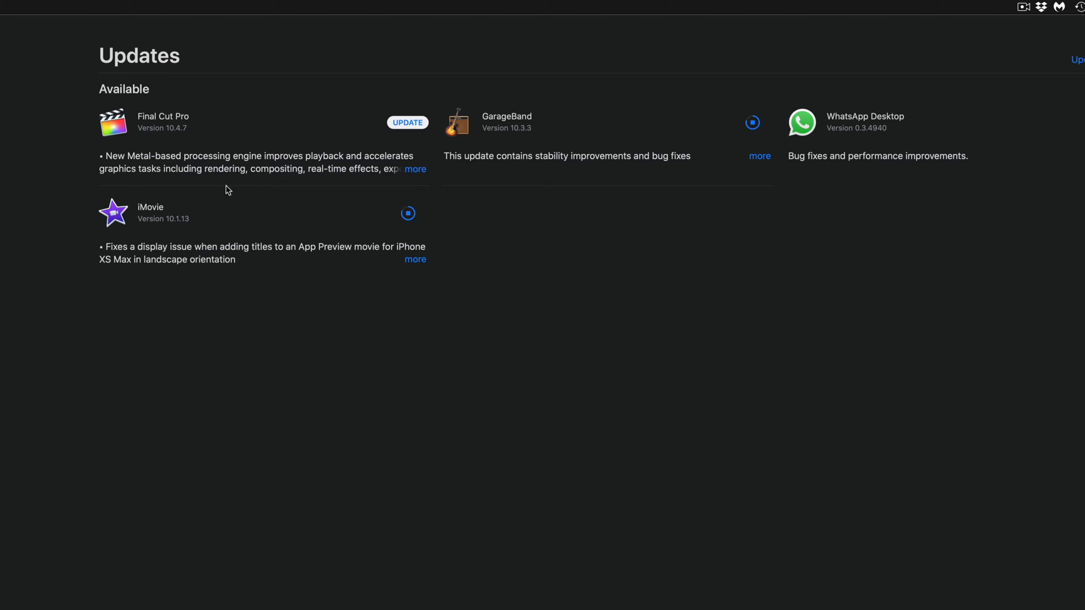
{"action": "left_click", "coordinate": [416, 168]}
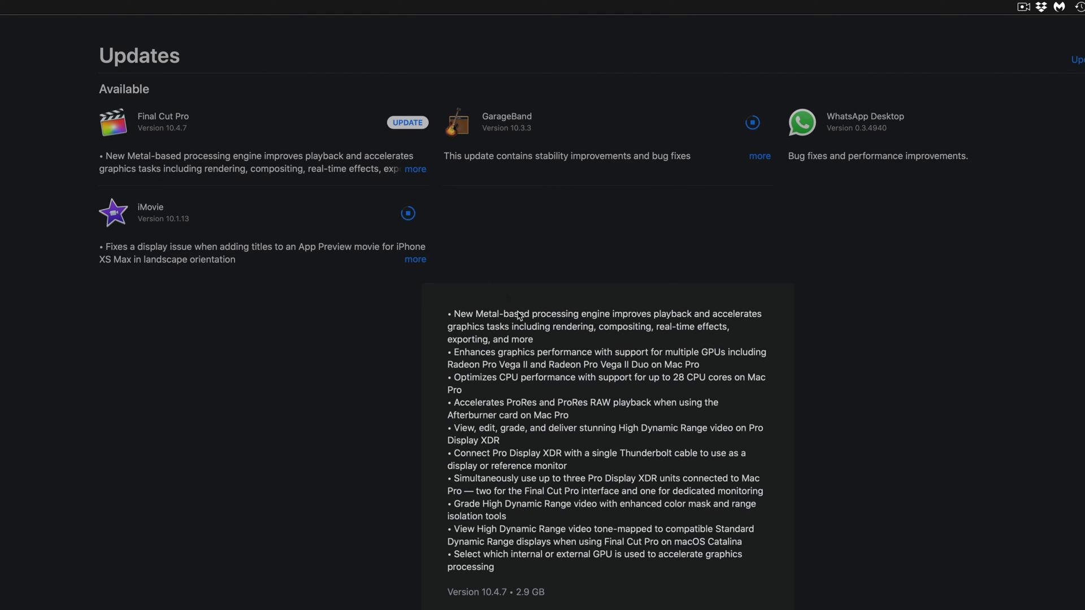
{"action": "scroll", "scroll_direction": "up", "scroll_amount": 3}
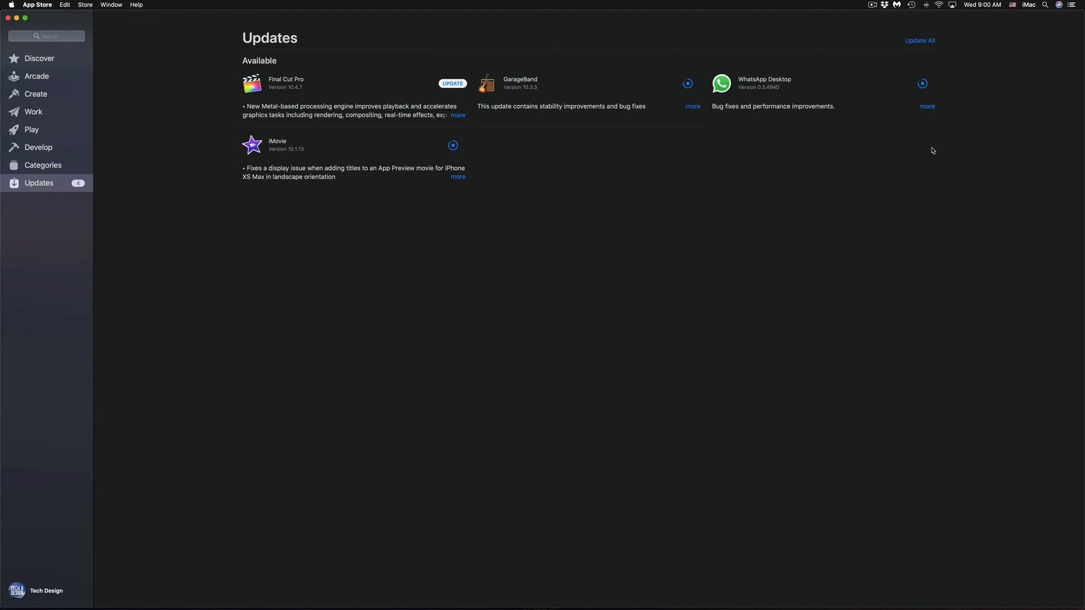
{"action": "left_click", "coordinate": [457, 176]}
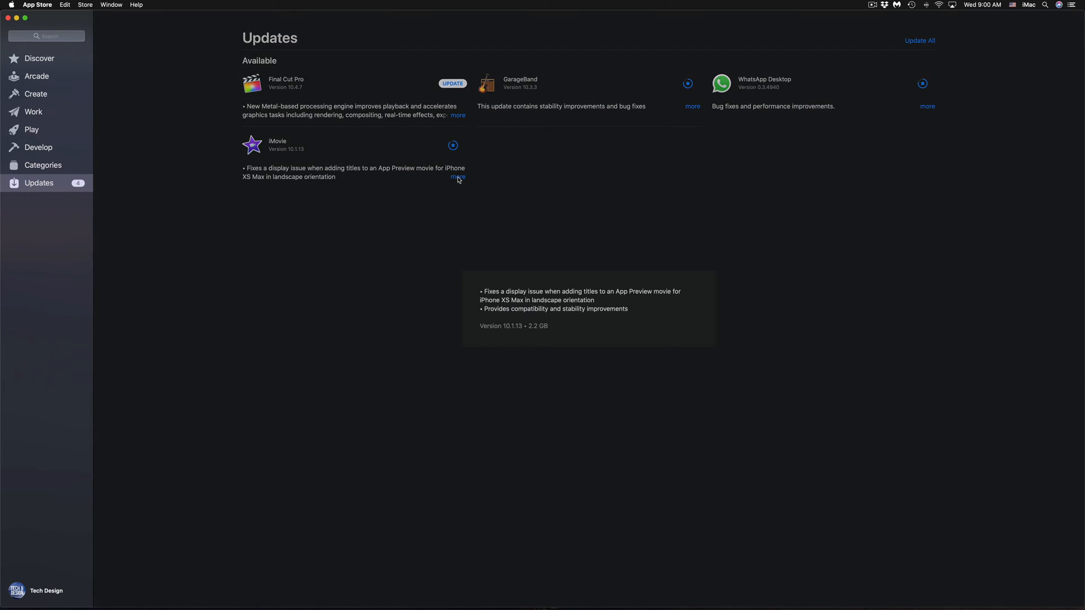
{"action": "mouse_move", "coordinate": [540, 344]}
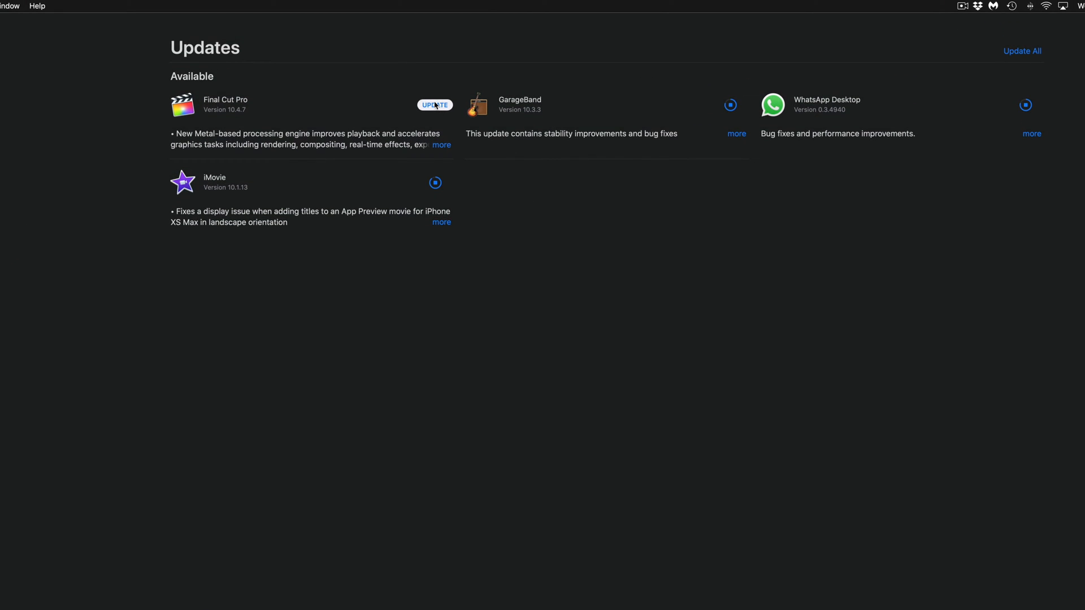
Start the Final Cut Pro update and wait until all four apps show Updated Recently.
{"action": "left_click", "coordinate": [435, 104]}
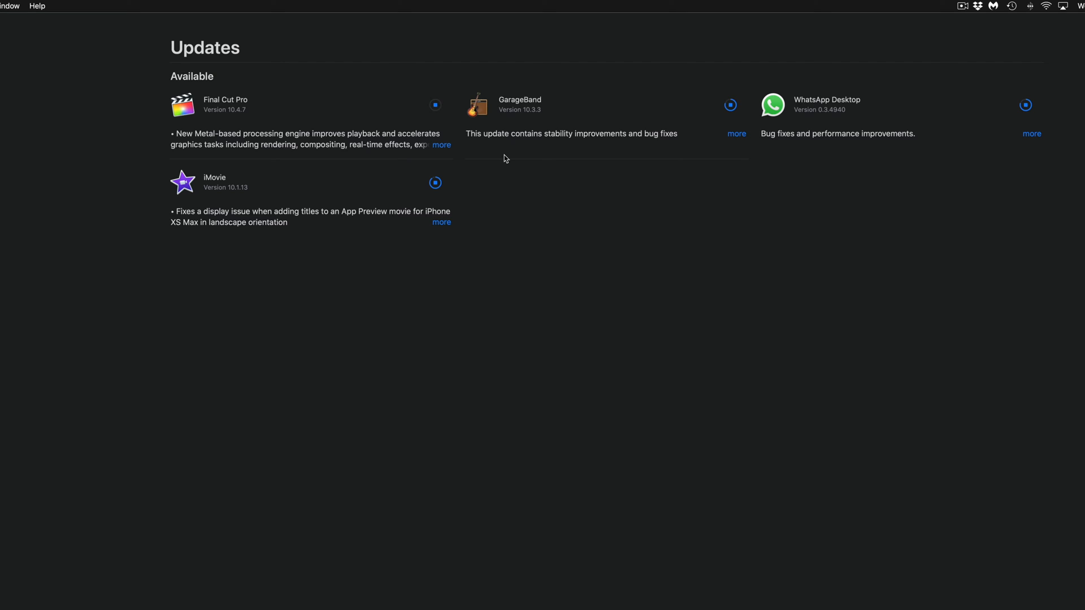
{"action": "mouse_move", "coordinate": [882, 222]}
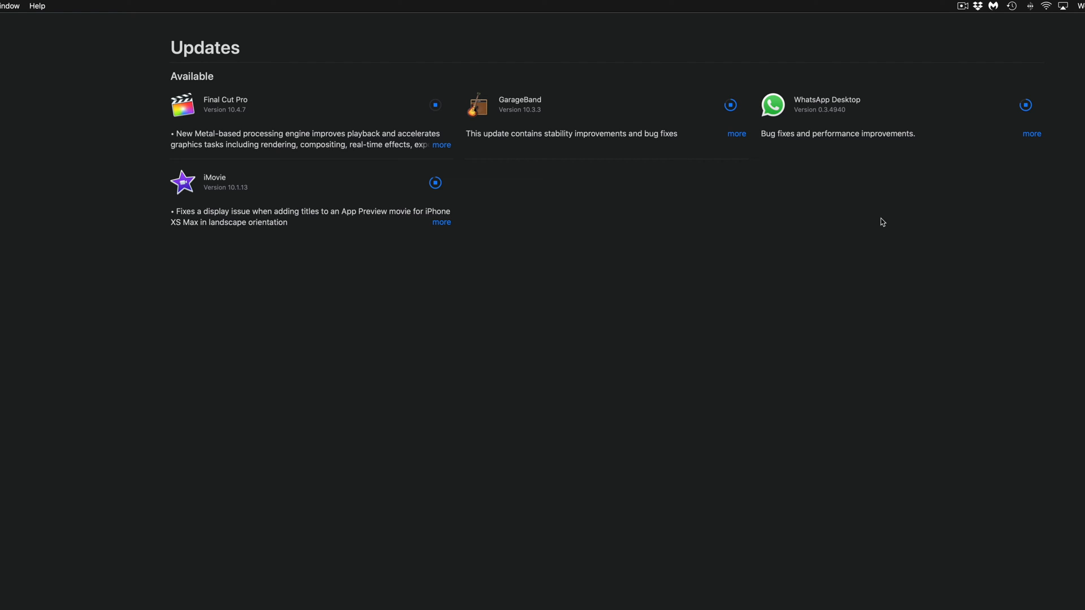
{"action": "mouse_move", "coordinate": [1020, 238]}
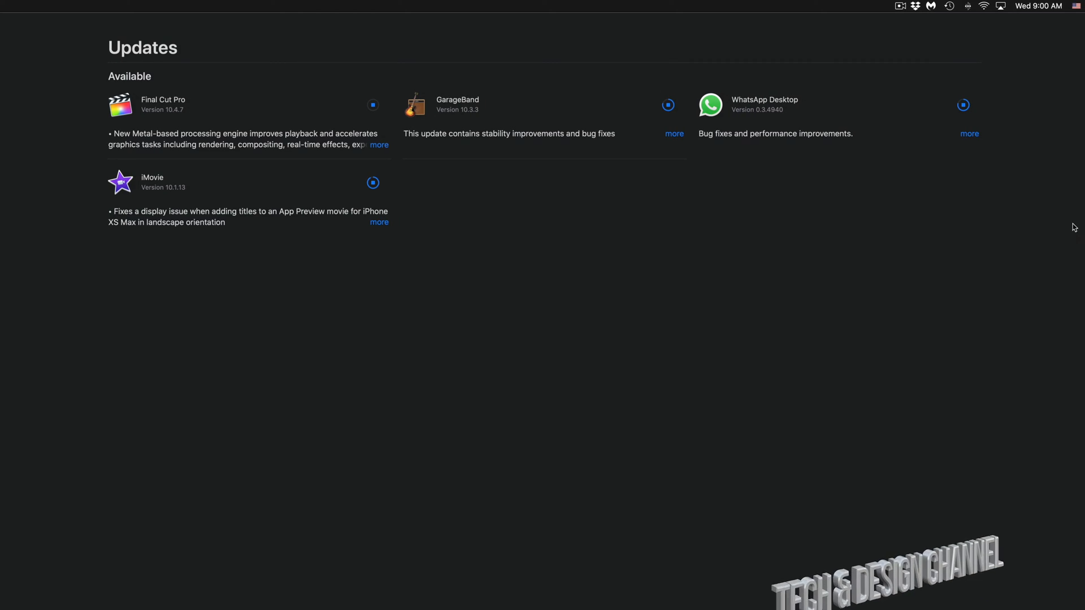
{"action": "left_click", "coordinate": [949, 5]}
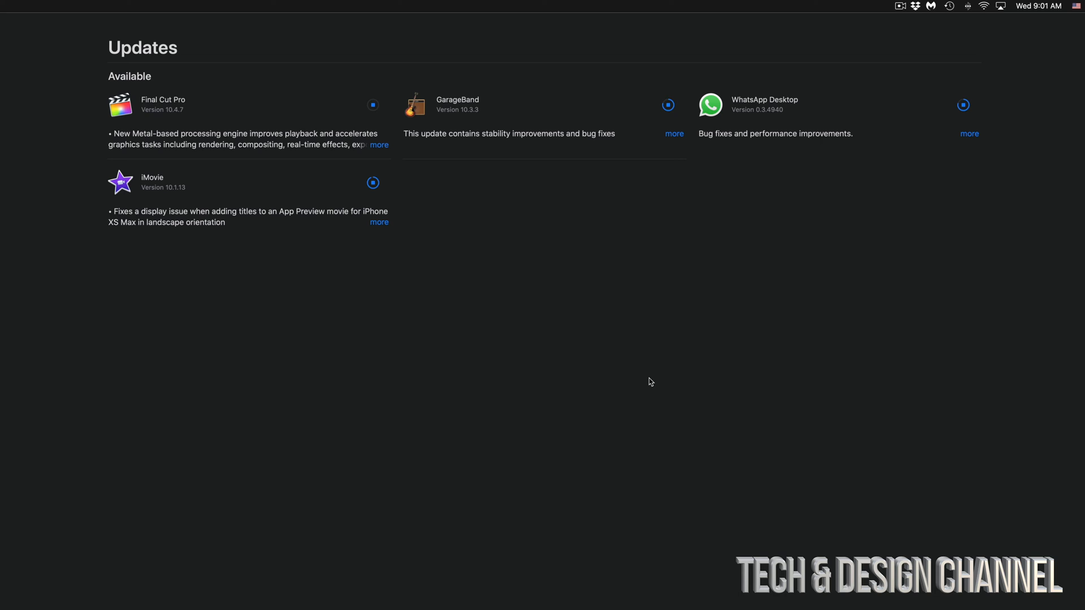
{"action": "mouse_move", "coordinate": [369, 202]}
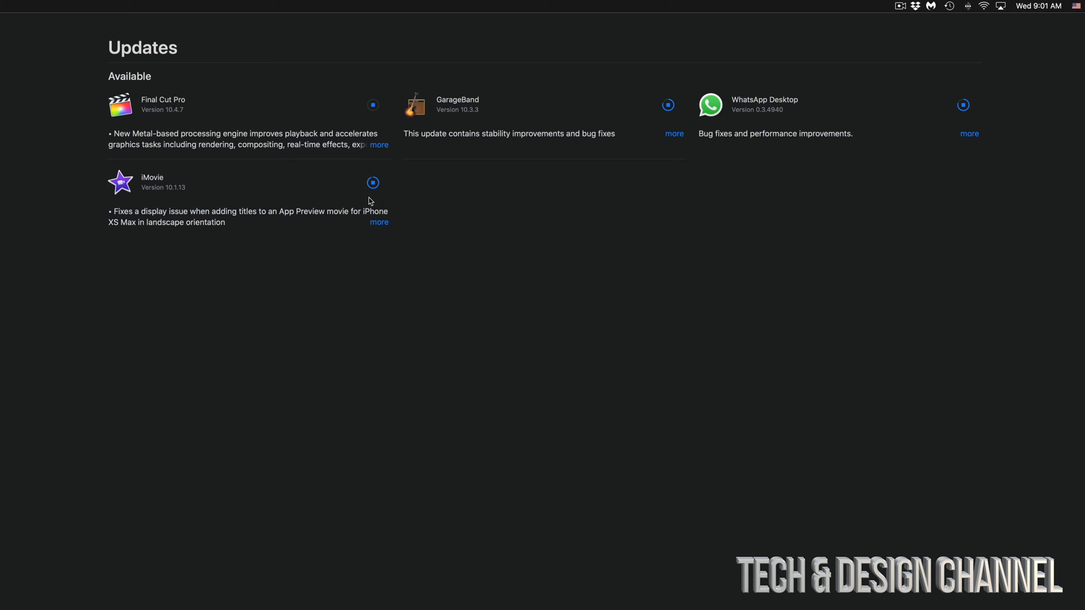
{"action": "left_click", "coordinate": [379, 145]}
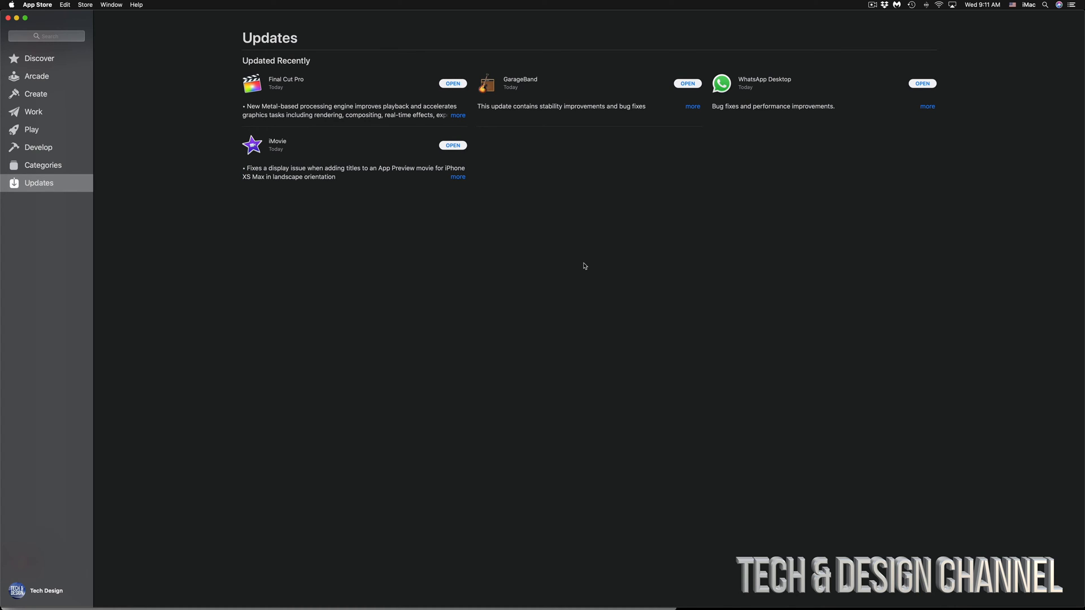
{"action": "mouse_move", "coordinate": [717, 102]}
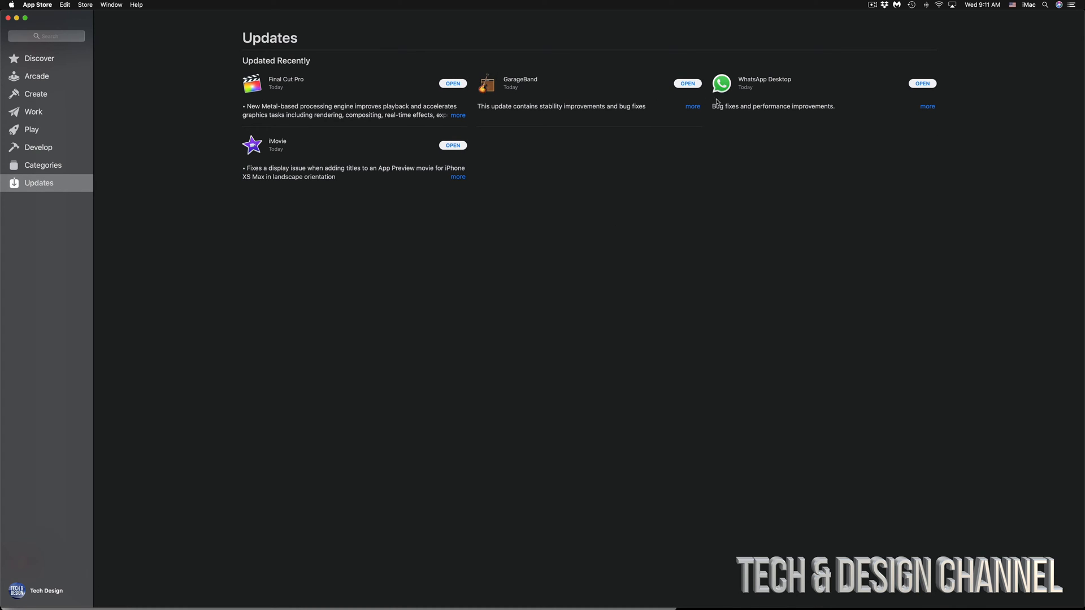
{"action": "mouse_move", "coordinate": [525, 110]}
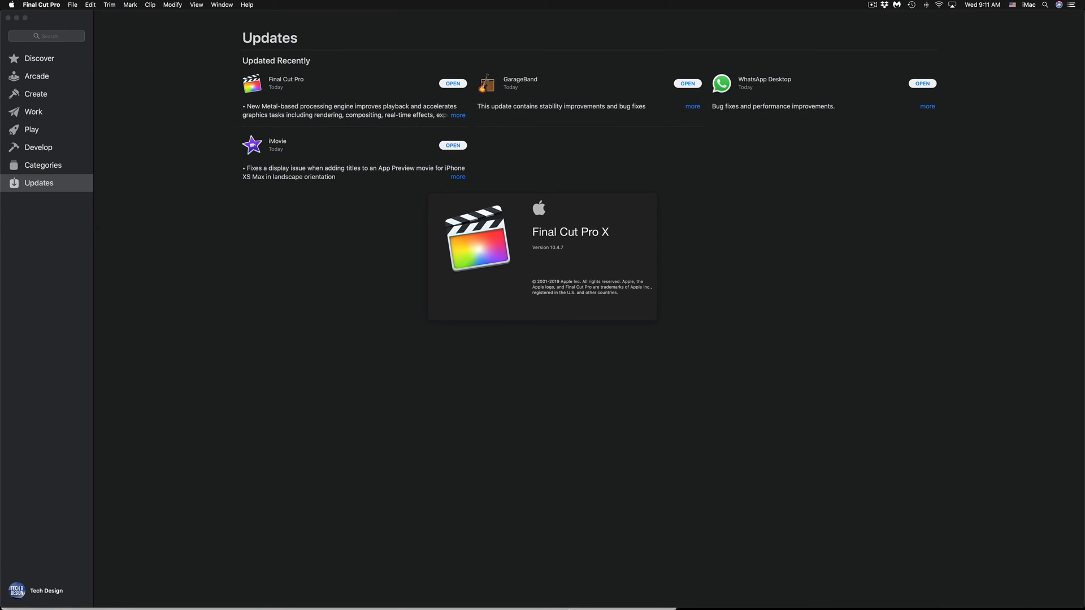
{"action": "mouse_move", "coordinate": [572, 591]}
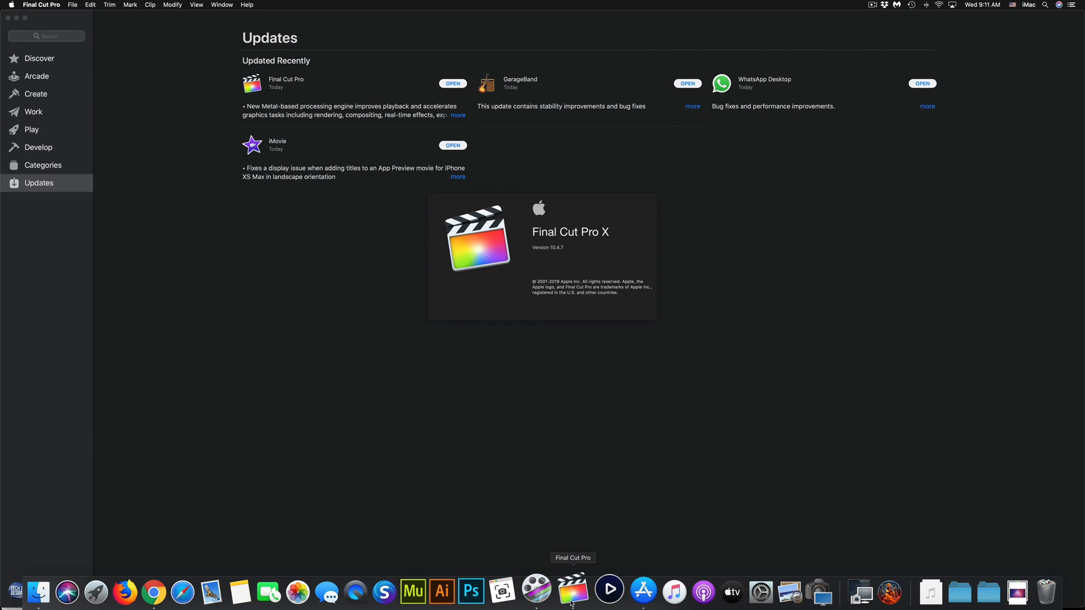
Bring the launching Final Cut Pro forward and dismiss its What's New overview.
{"action": "left_click", "coordinate": [573, 591]}
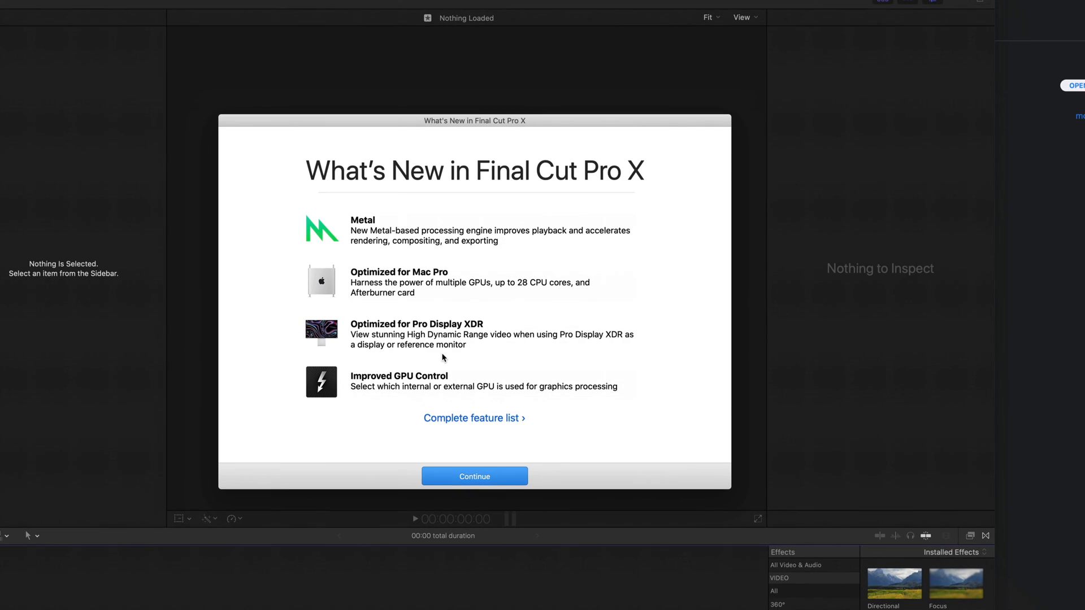
{"action": "mouse_move", "coordinate": [447, 426]}
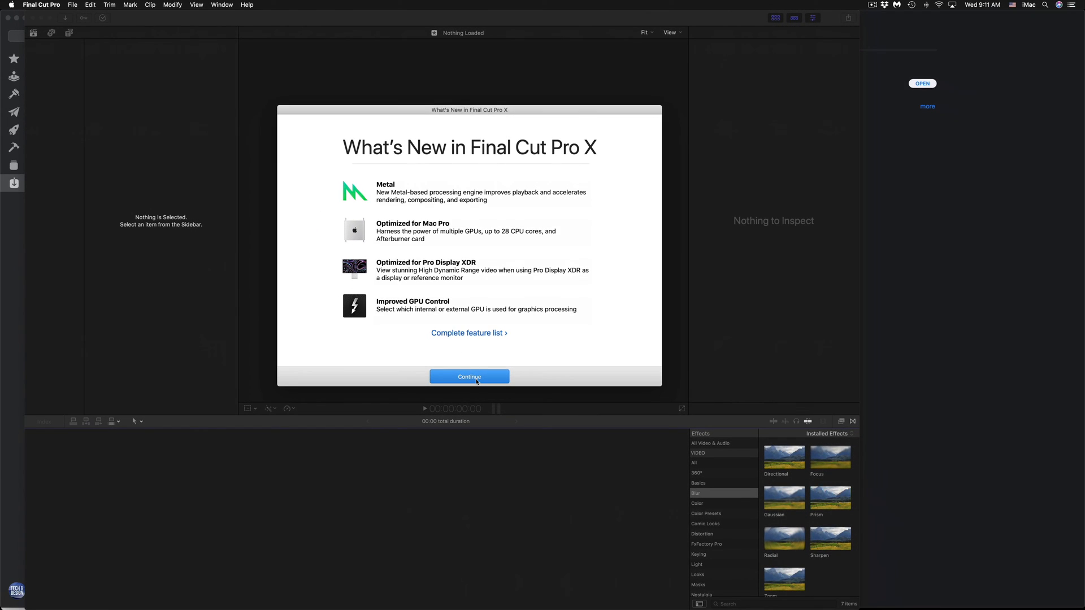
{"action": "left_click", "coordinate": [469, 377]}
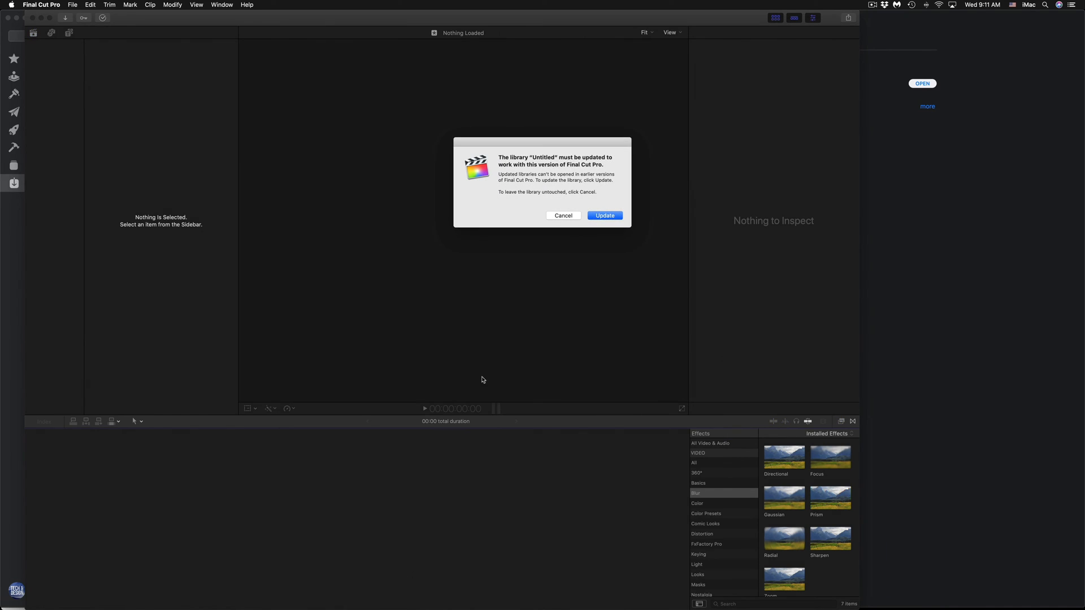
{"action": "mouse_move", "coordinate": [613, 279]}
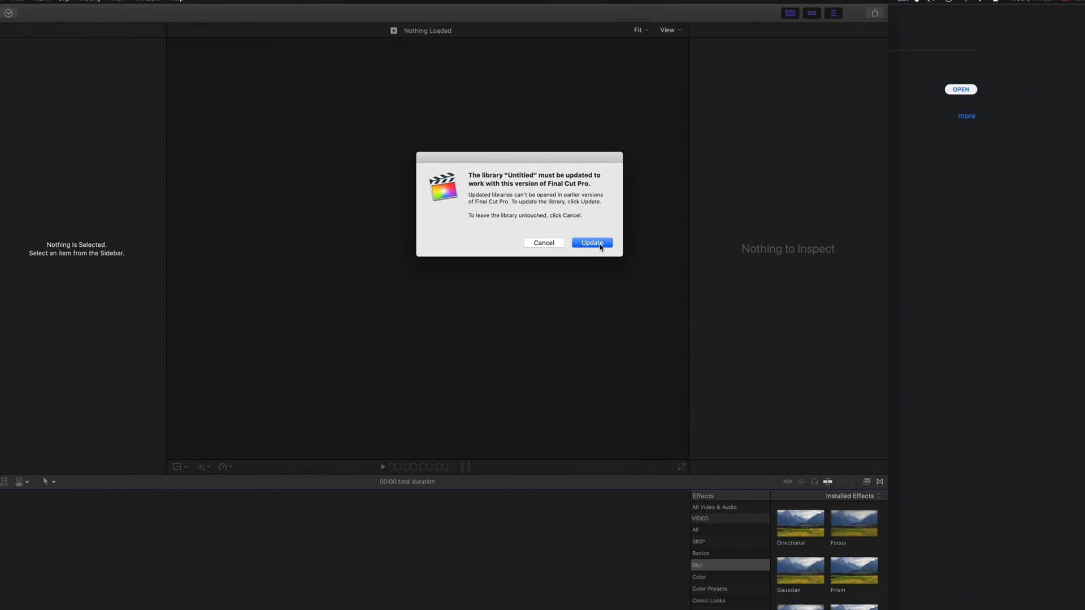
Accept updating the 'Untitled' library, starting its backup and loading.
{"action": "left_click", "coordinate": [592, 242]}
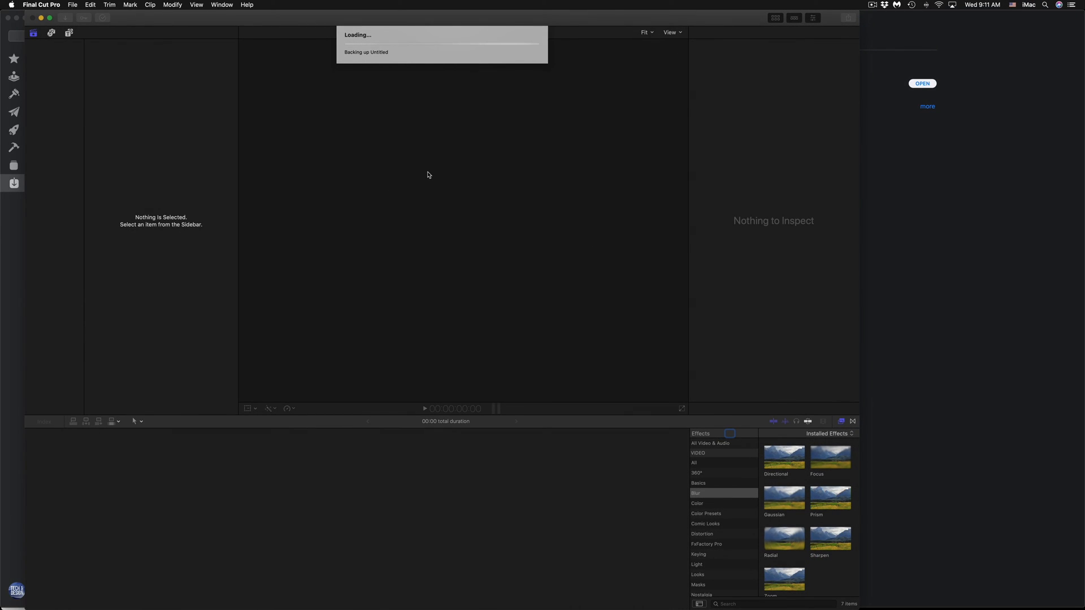